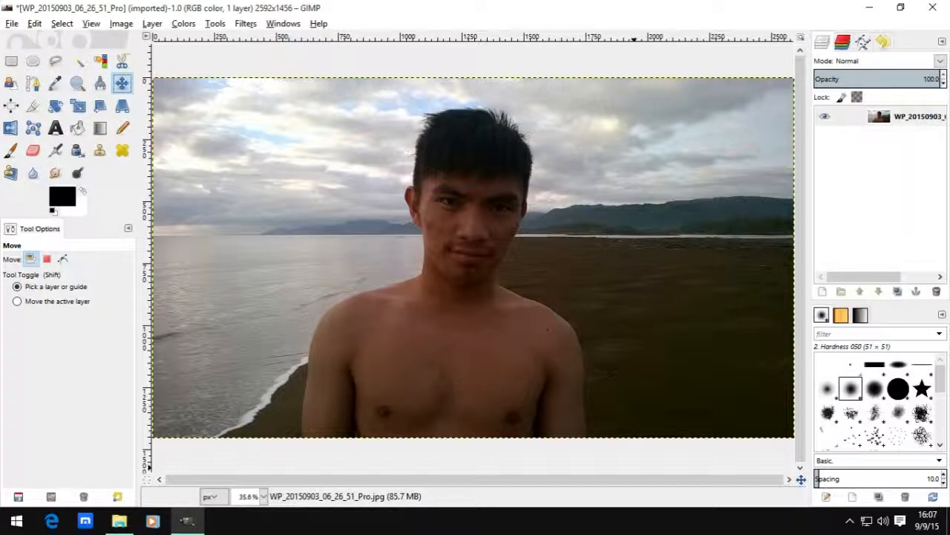
{"action": "mouse_move", "coordinate": [486, 290]}
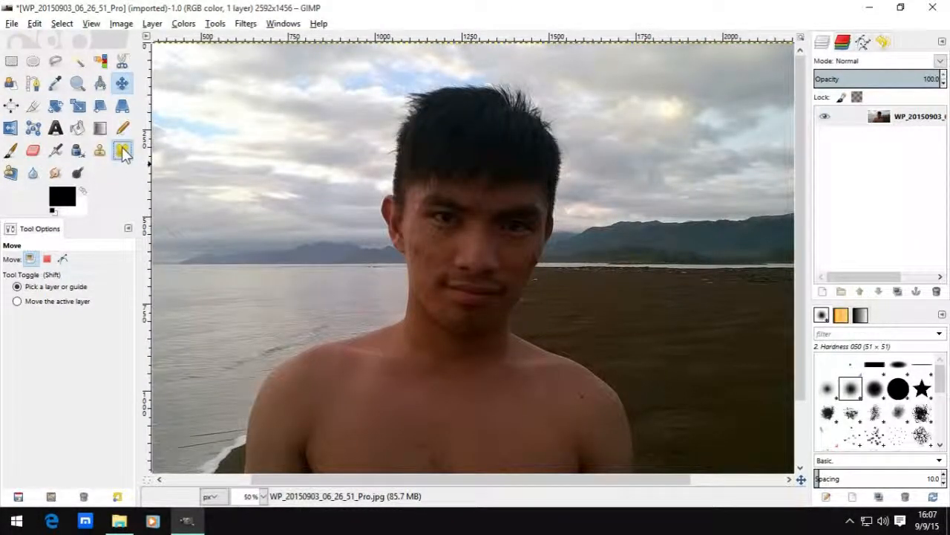
{"action": "left_click", "coordinate": [123, 150]}
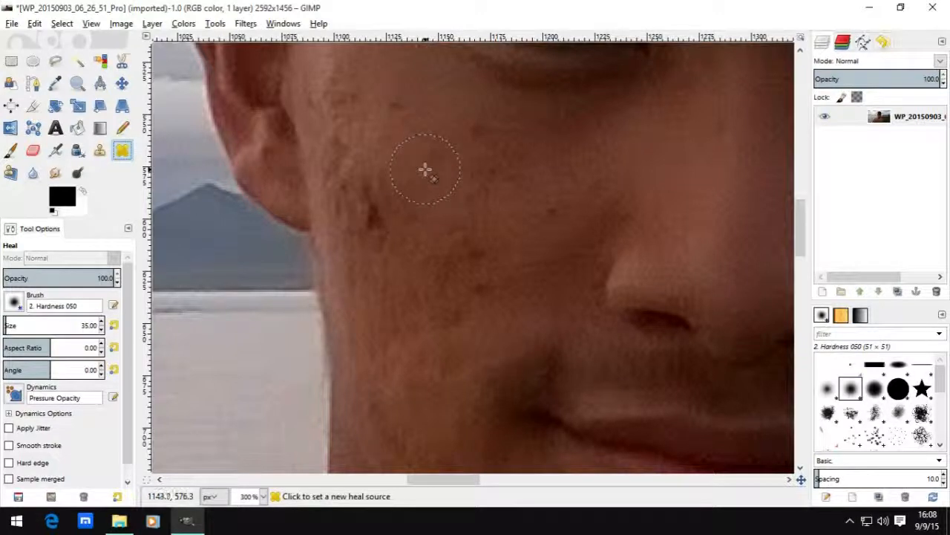
{"action": "mouse_move", "coordinate": [426, 163]}
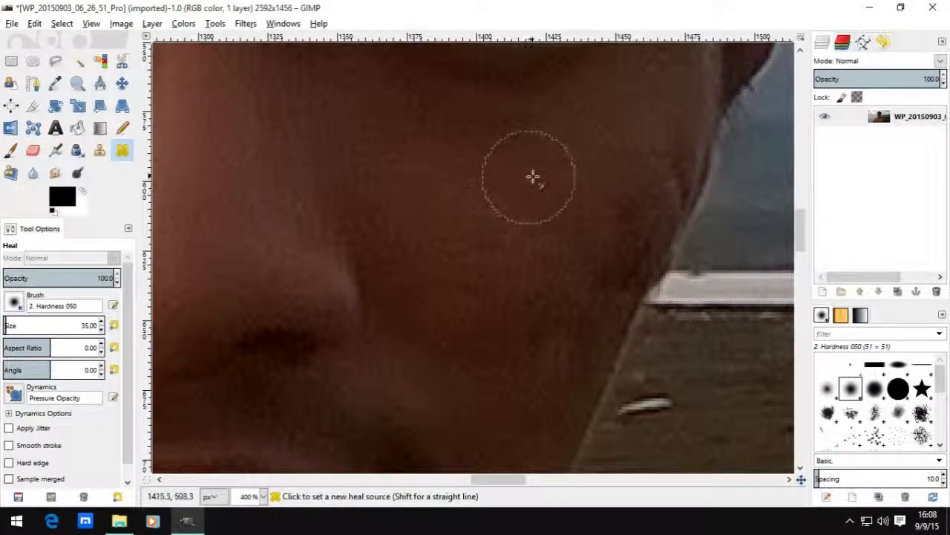
{"action": "mouse_move", "coordinate": [538, 180]}
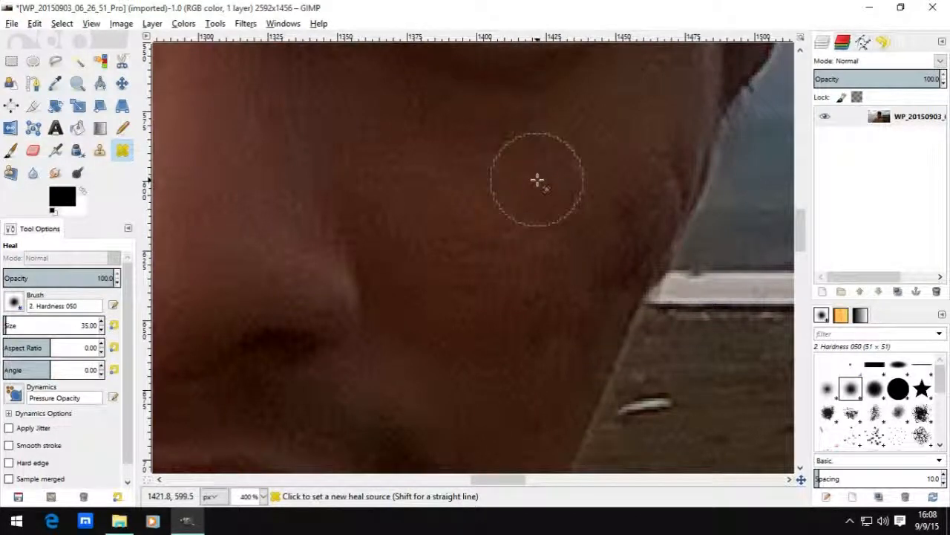